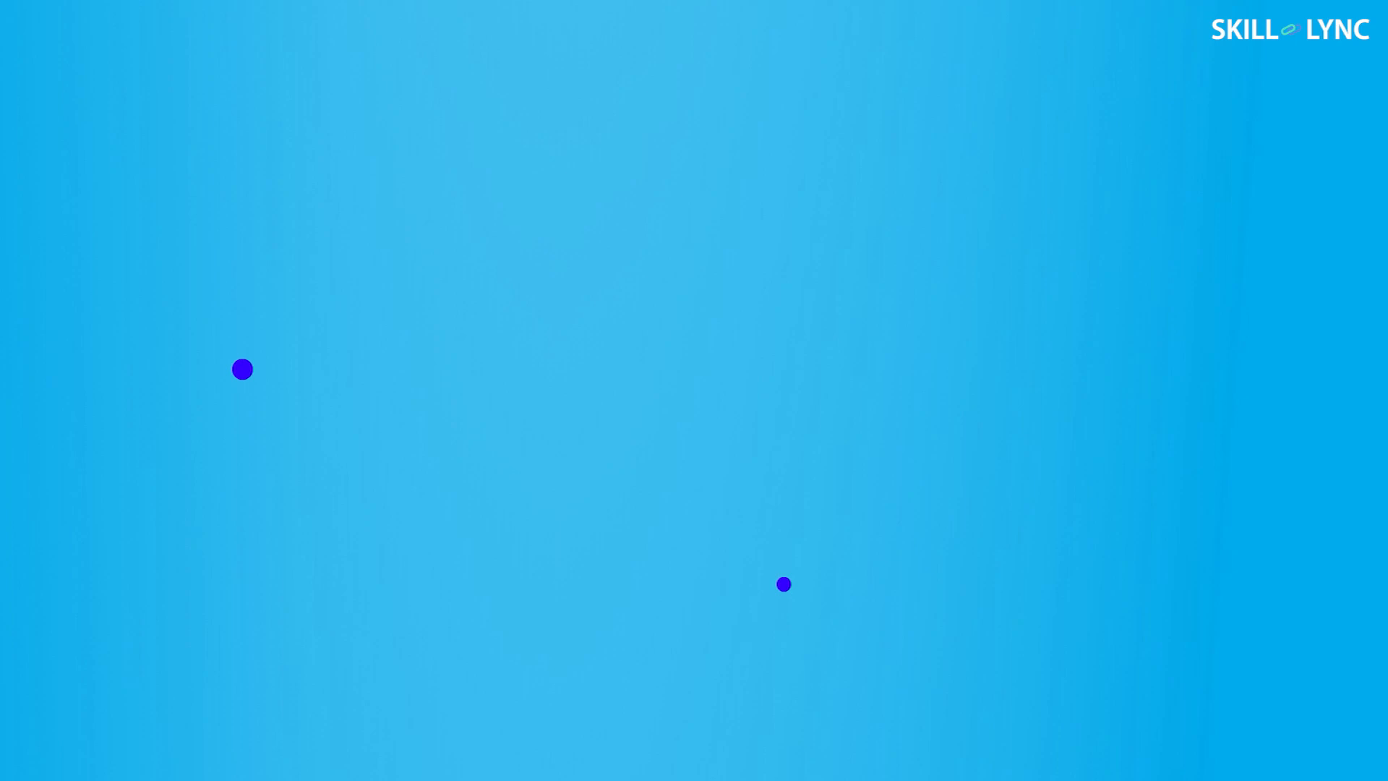
# Draw the curve from the left point up to a peak, then sweep it down toward the lower point
pyautogui.moveTo(243, 369); pyautogui.dragTo(750, 246)
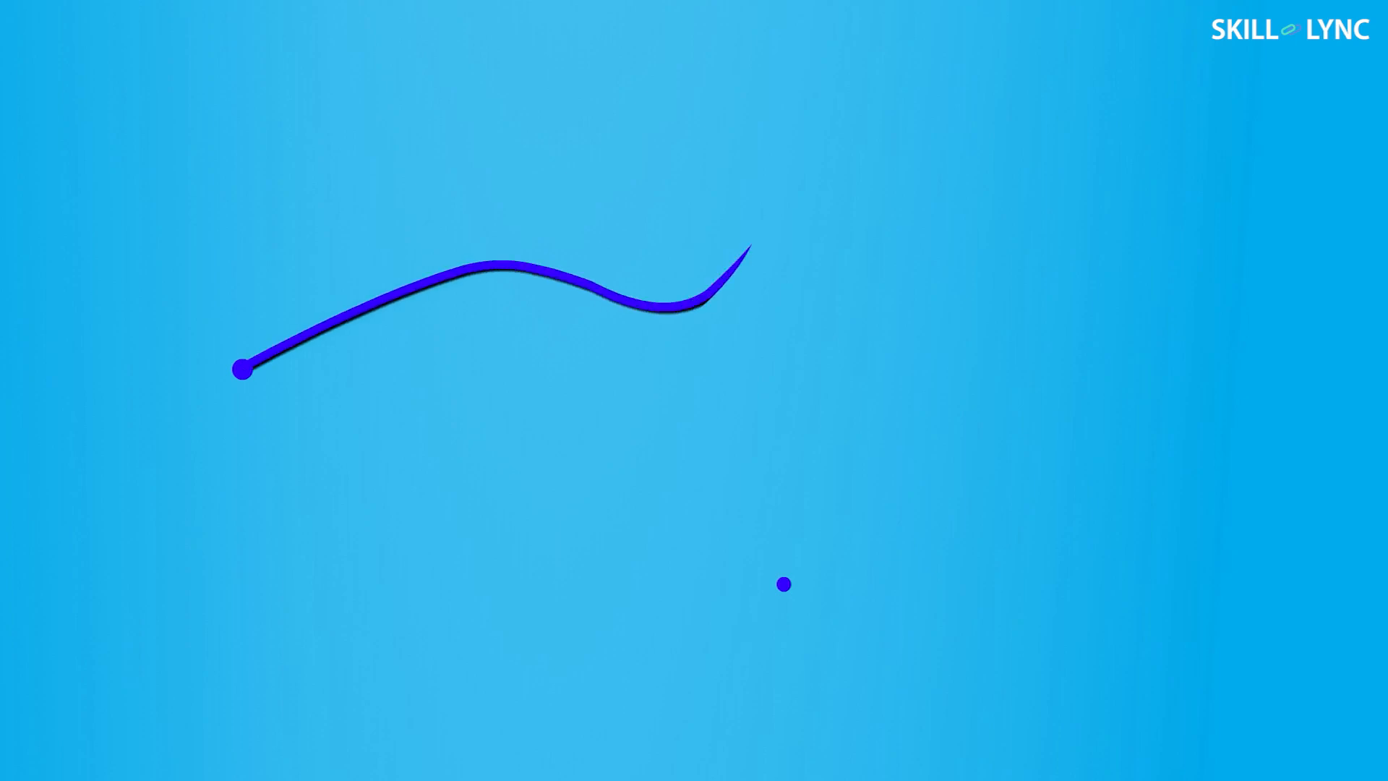
pyautogui.moveTo(750, 248); pyautogui.dragTo(1016, 372)
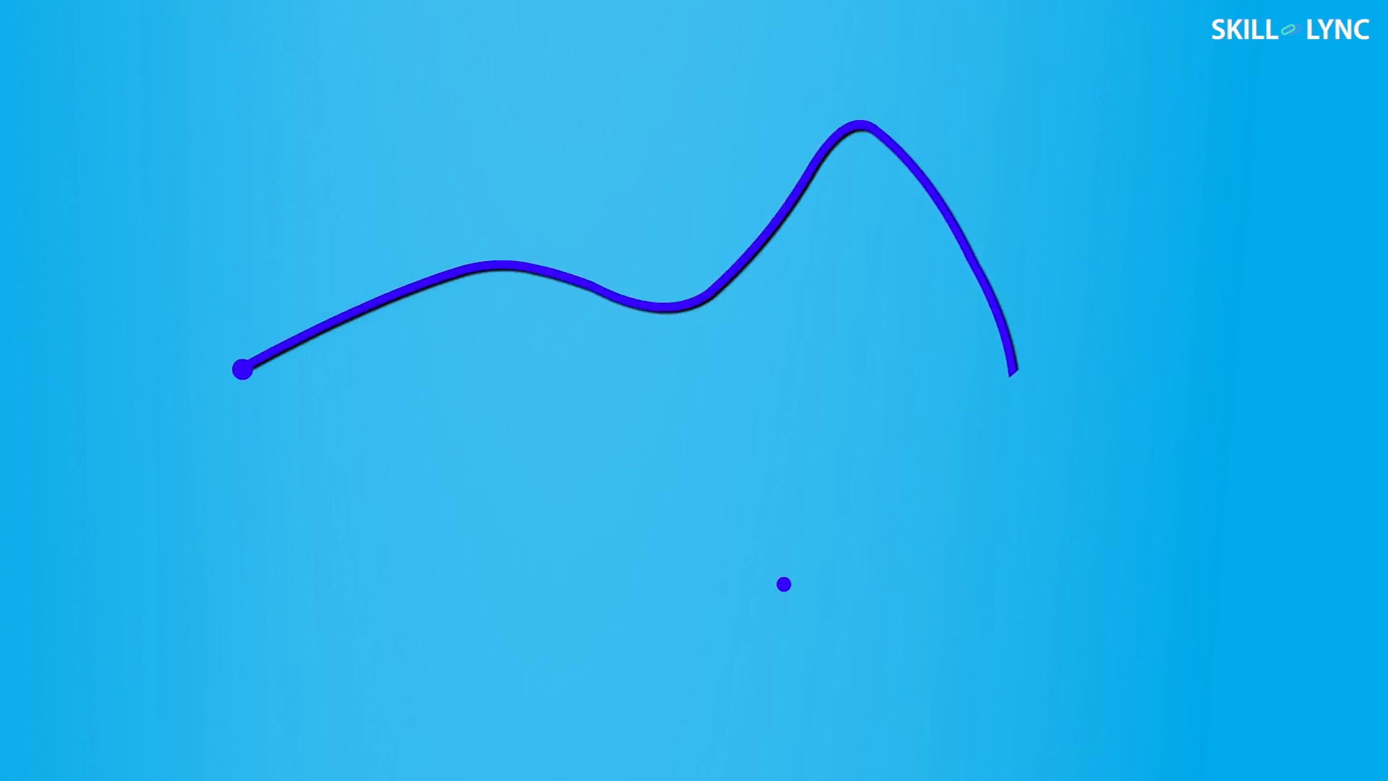